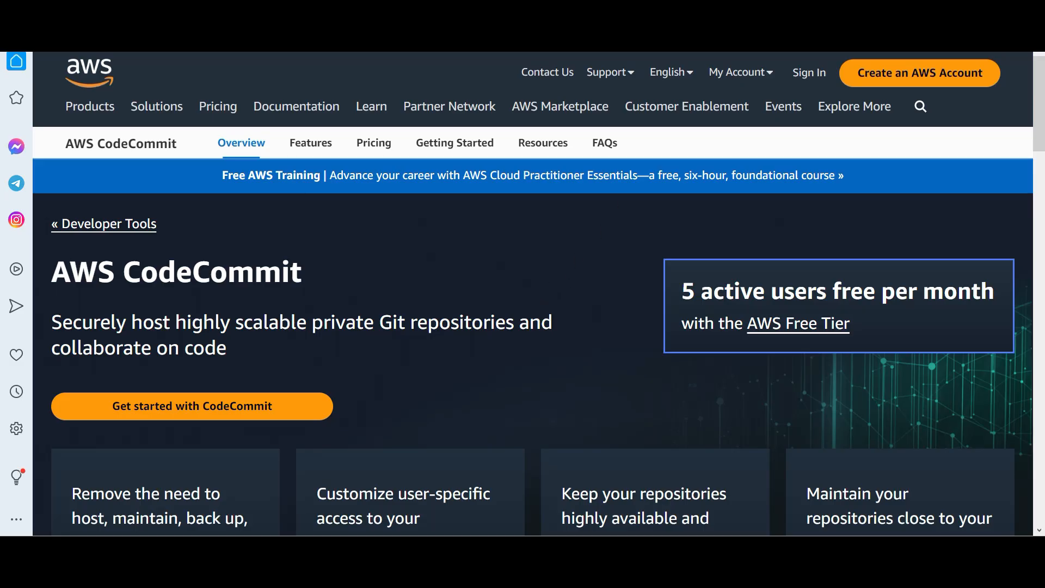
# - Scroll the CodeCommit overview down to its architecture diagram of Git clients, CodeBuild and CodePipeline
pyautogui.scroll(-3)
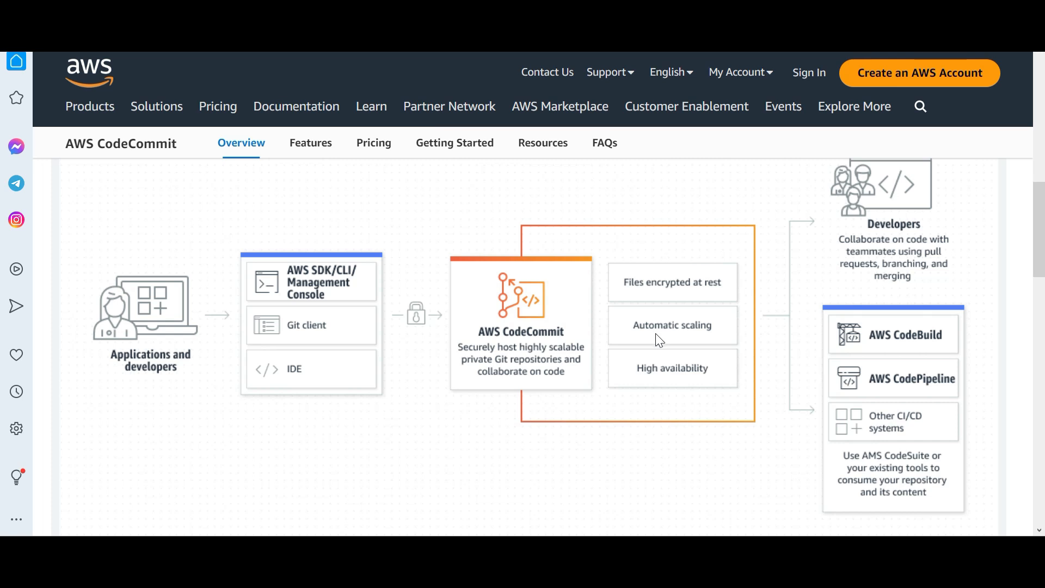
# - Open the AWS CodeBuild product page from the CodeCommit diagram's CodeBuild box
pyautogui.click(906, 334)
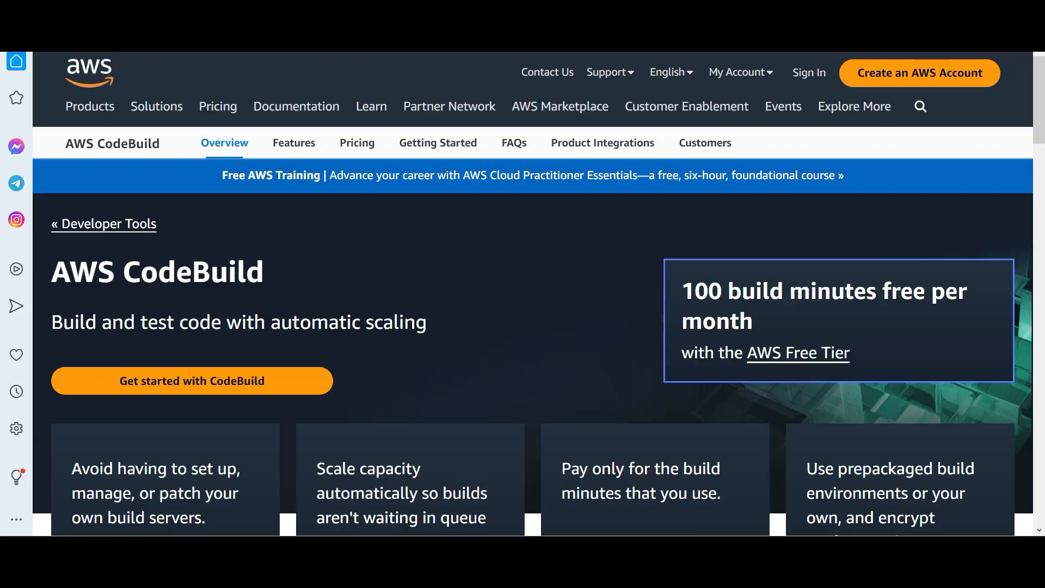